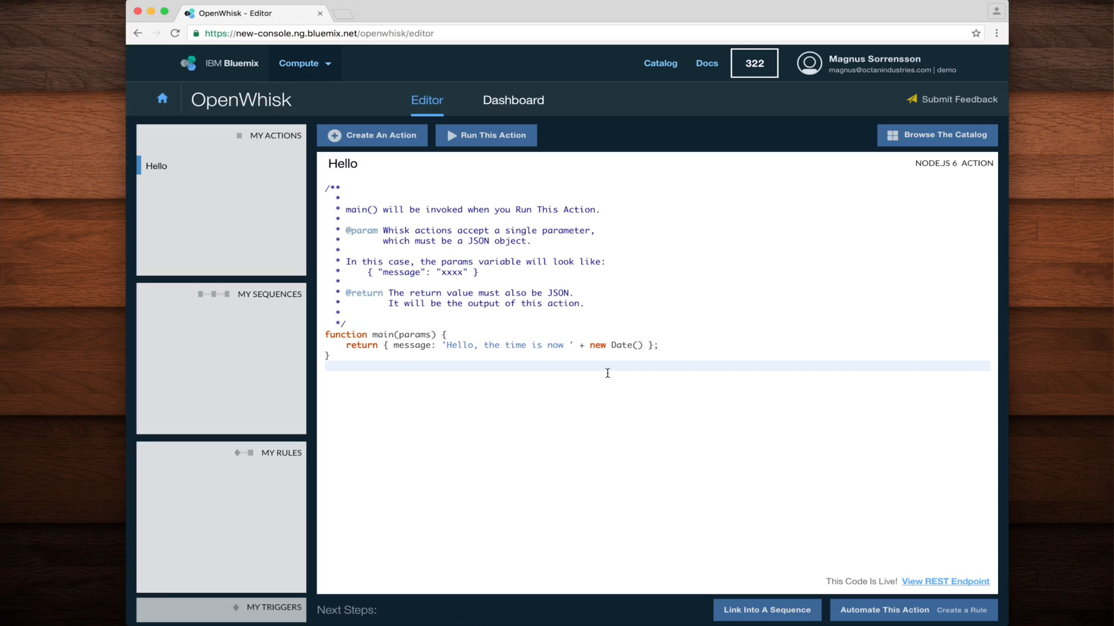
pyautogui.moveTo(852, 577)
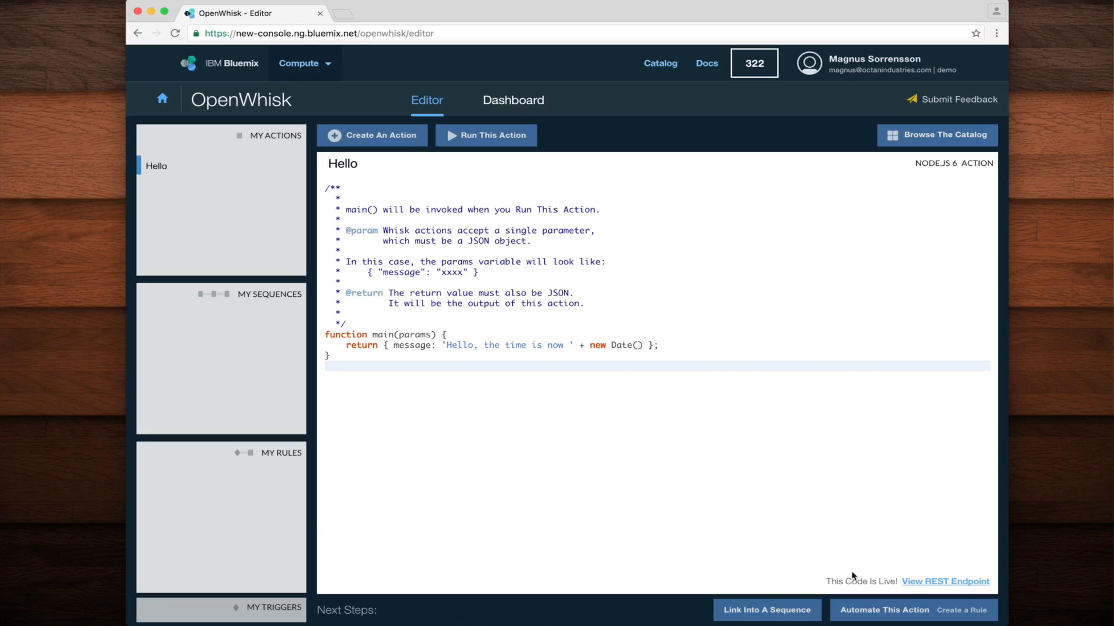
# - Begin automating the Hello action from its Next Steps panel
pyautogui.click(883, 610)
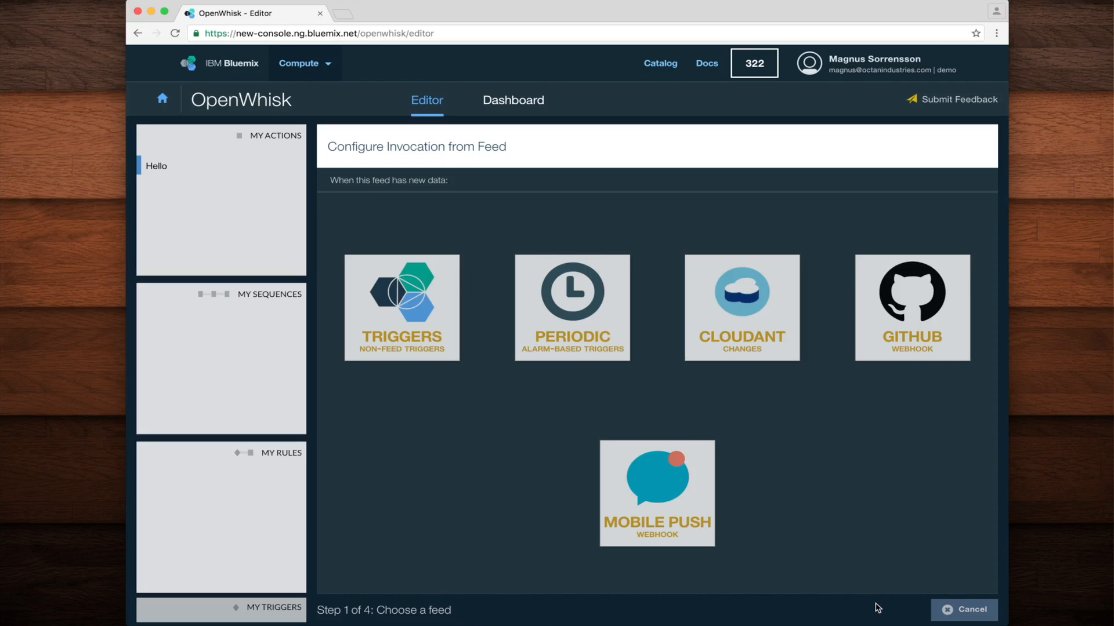
# - Choose the Periodic alarm feed and start a new alarm trigger
pyautogui.click(572, 307)
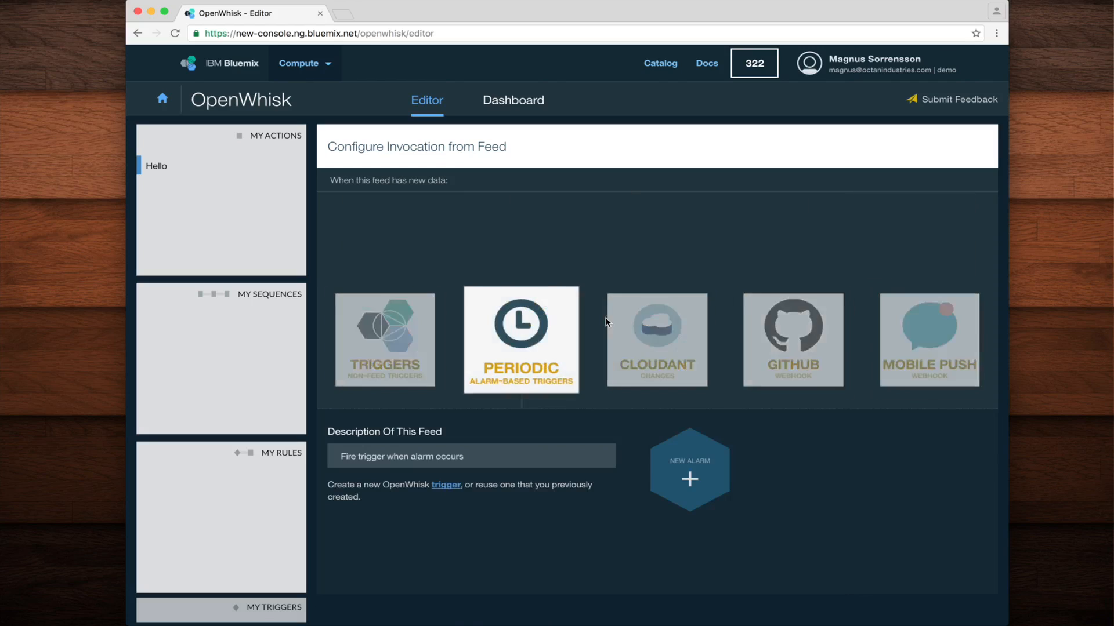
pyautogui.click(521, 339)
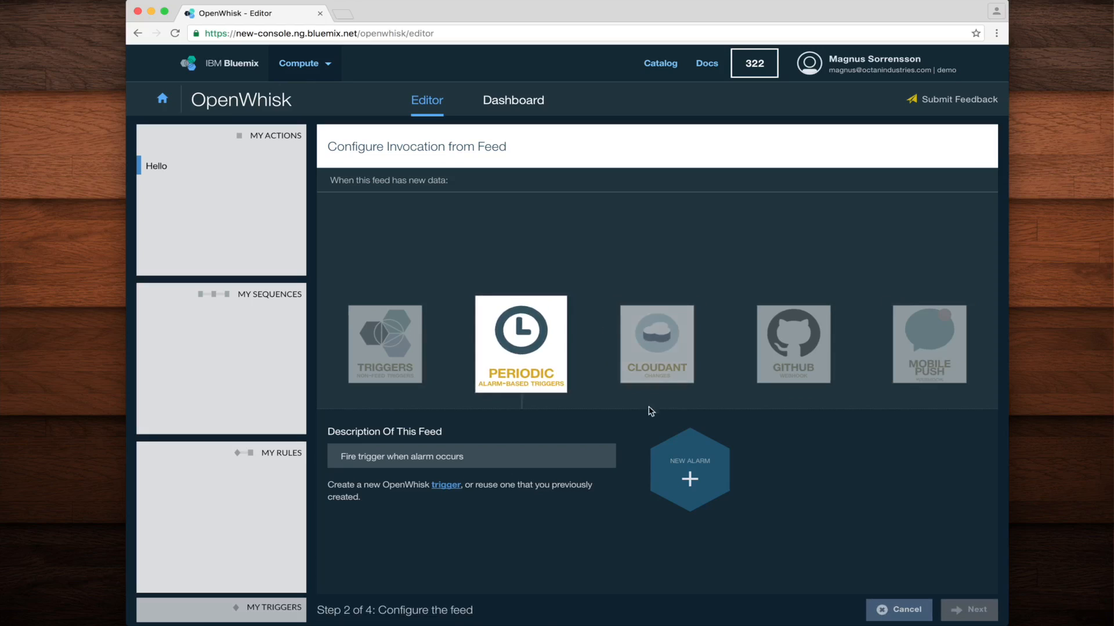
pyautogui.click(688, 468)
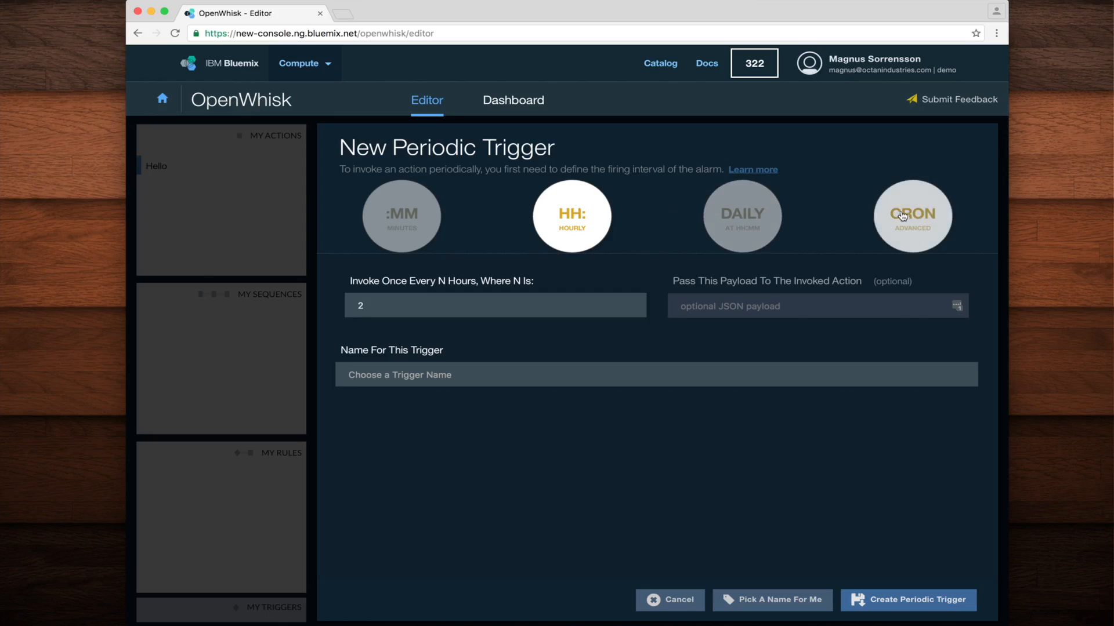
# - Create a cron periodic trigger with */5 syntax named 'Every 5 seconds'
pyautogui.click(913, 216)
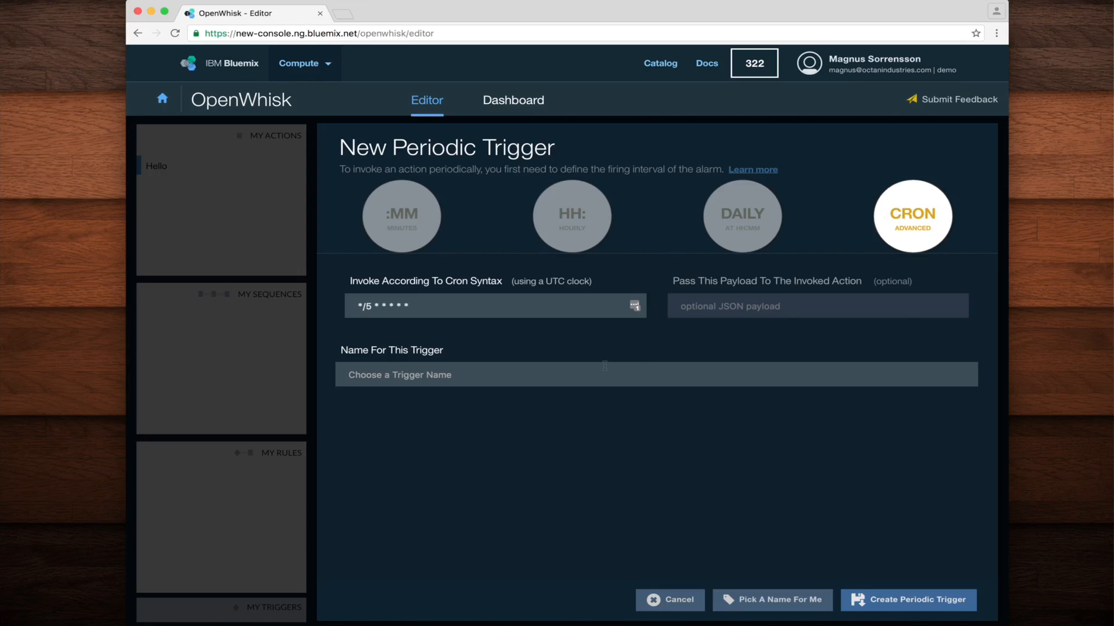
pyautogui.write('Every 5 seconds')
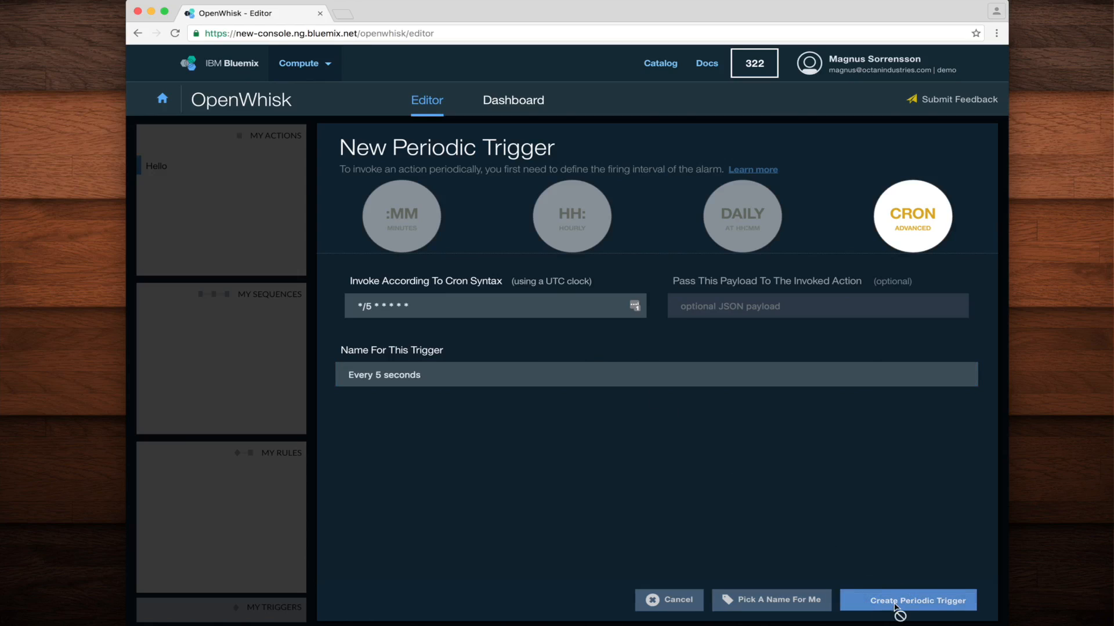
pyautogui.click(907, 600)
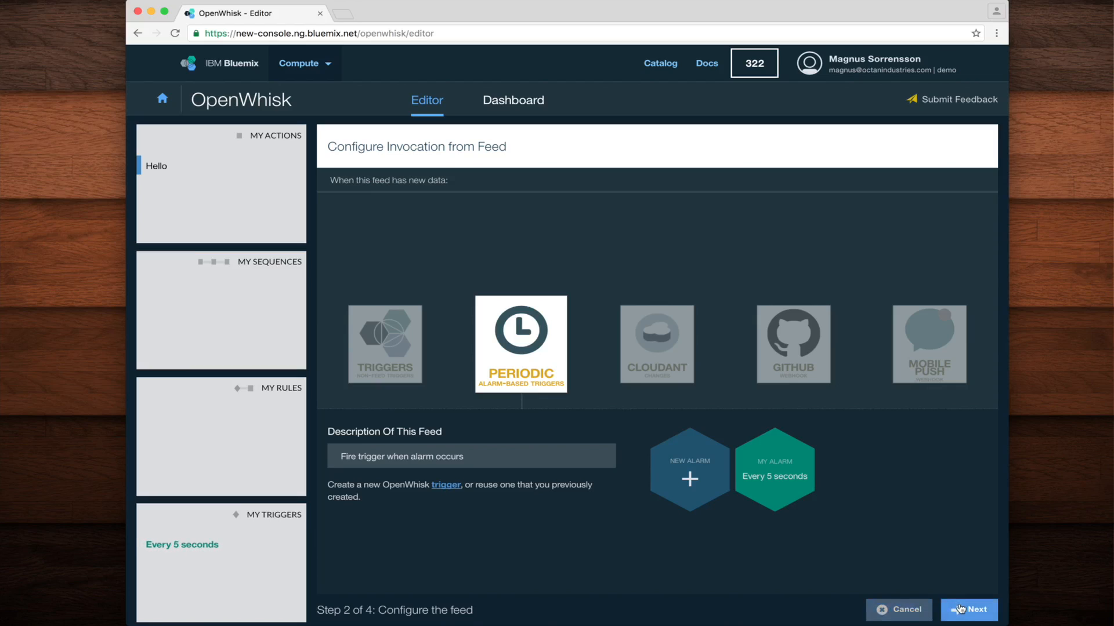
# - Save the rule 'On alarms alarm --using Every 5 seconds --invoke Hello'
pyautogui.click(968, 609)
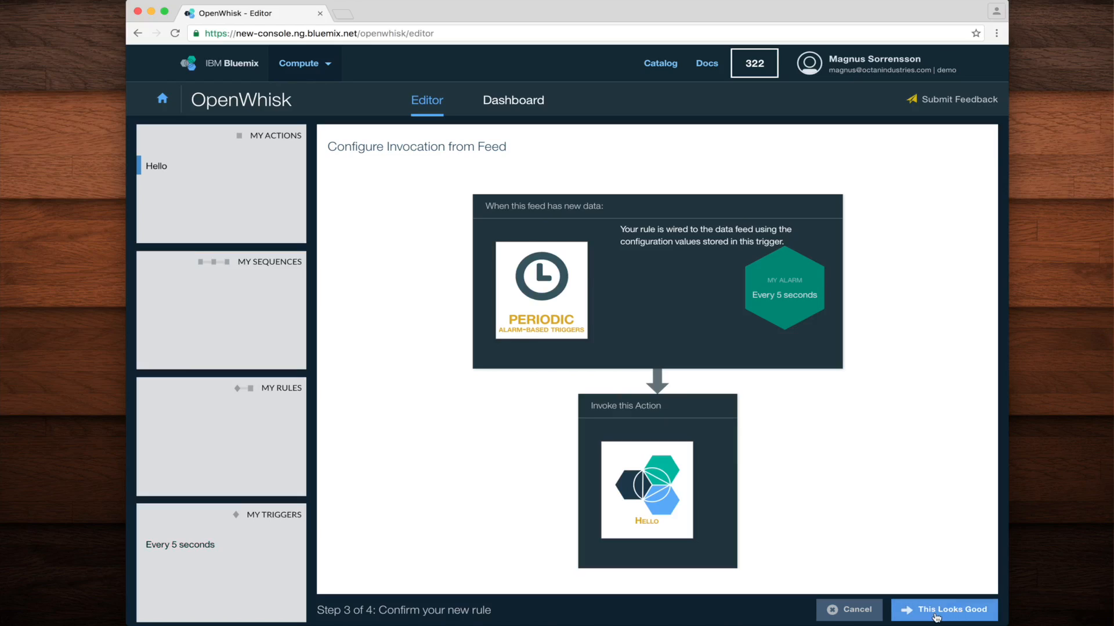
pyautogui.click(944, 609)
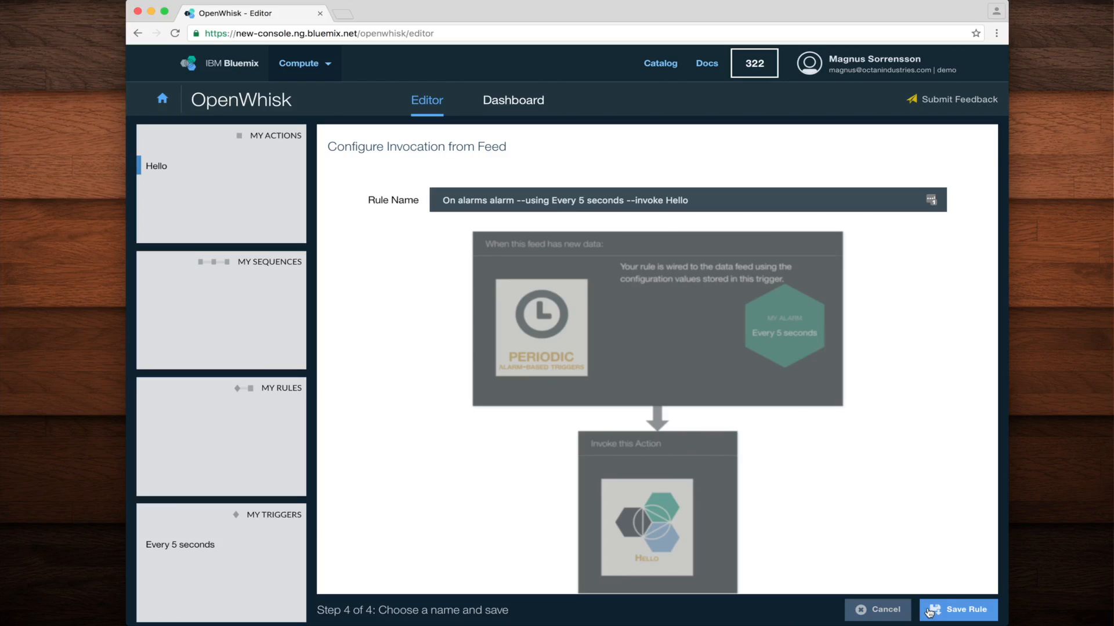
pyautogui.click(958, 610)
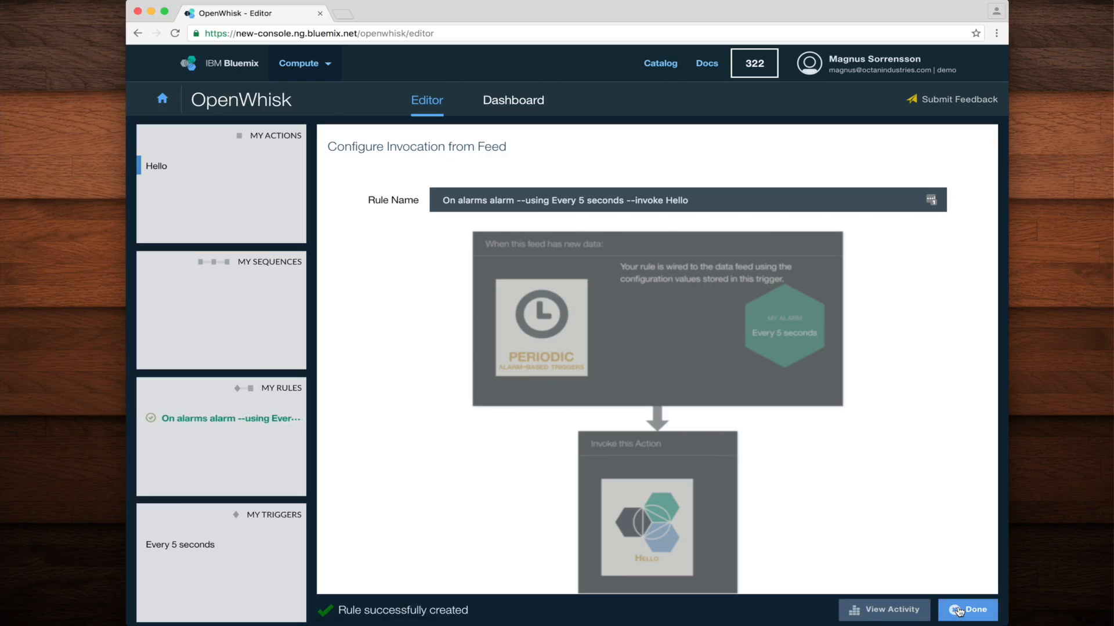
# - Finish the wizard and expand the latest Hello invocation in the Dashboard activity log
pyautogui.click(967, 610)
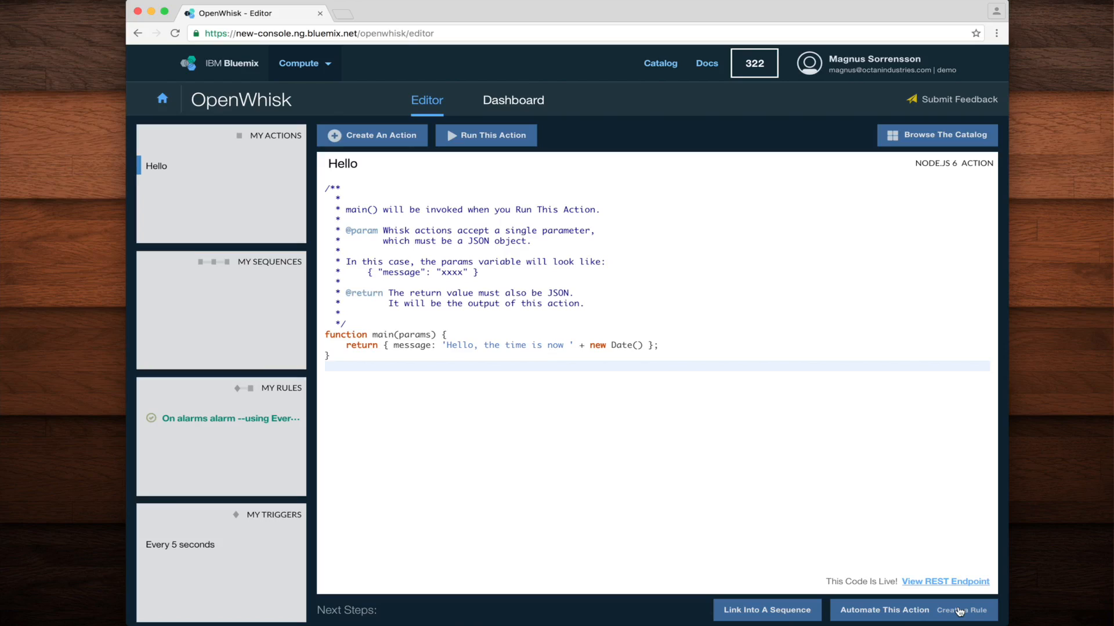
pyautogui.moveTo(892, 523)
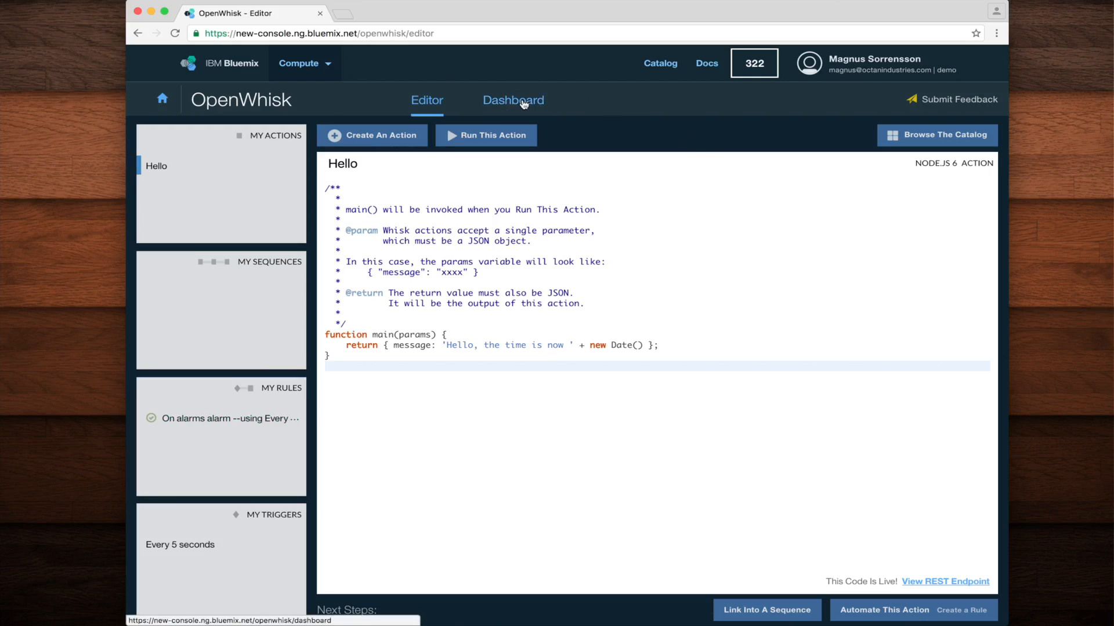
pyautogui.click(513, 99)
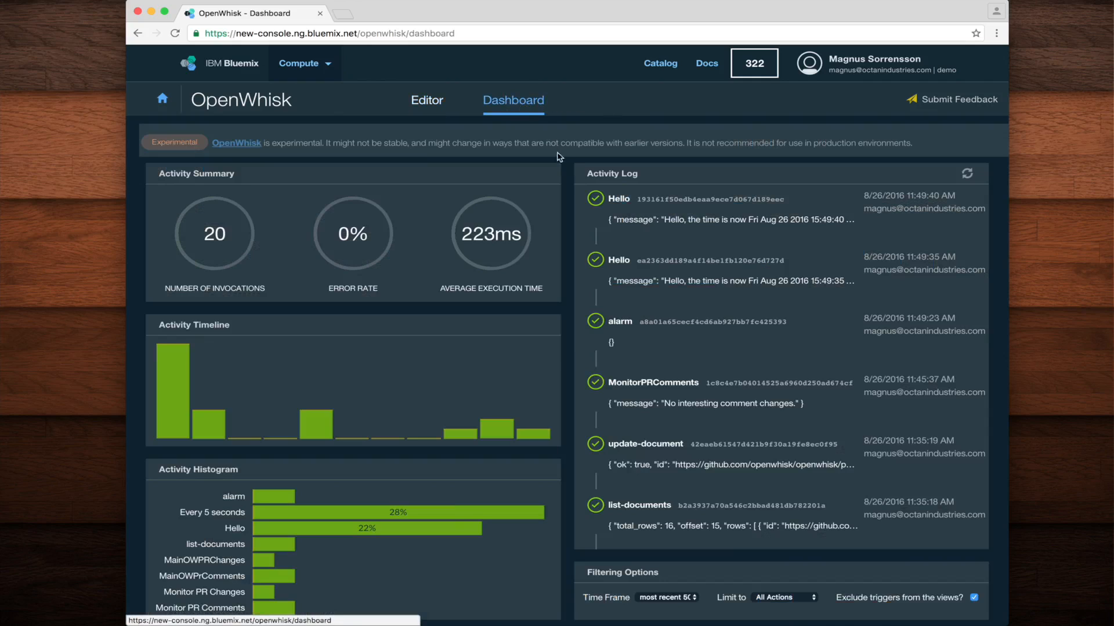
pyautogui.click(619, 199)
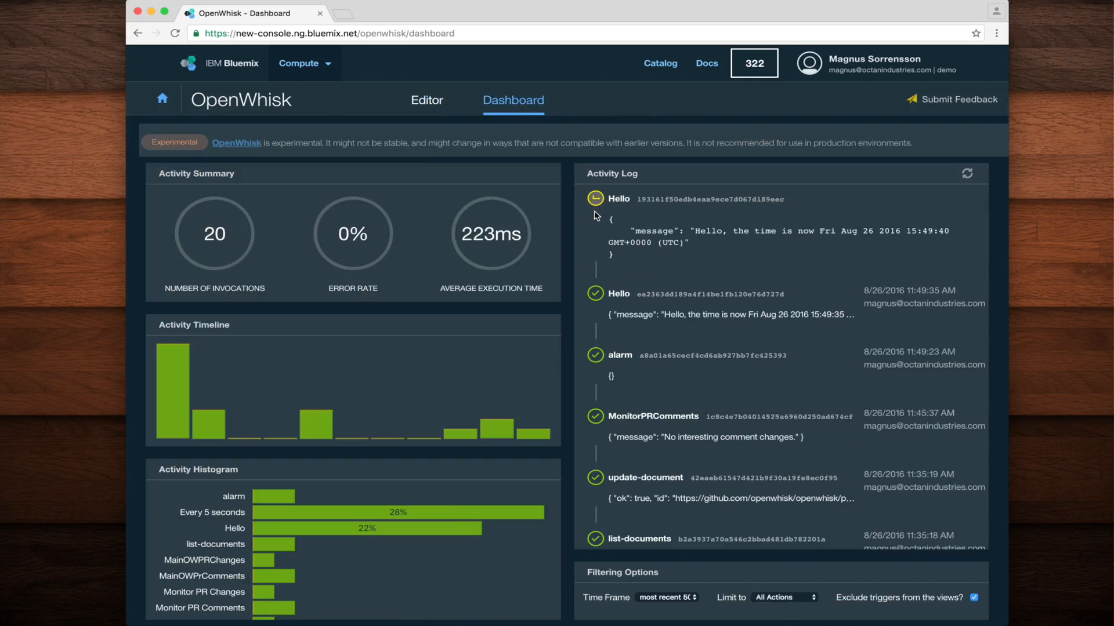